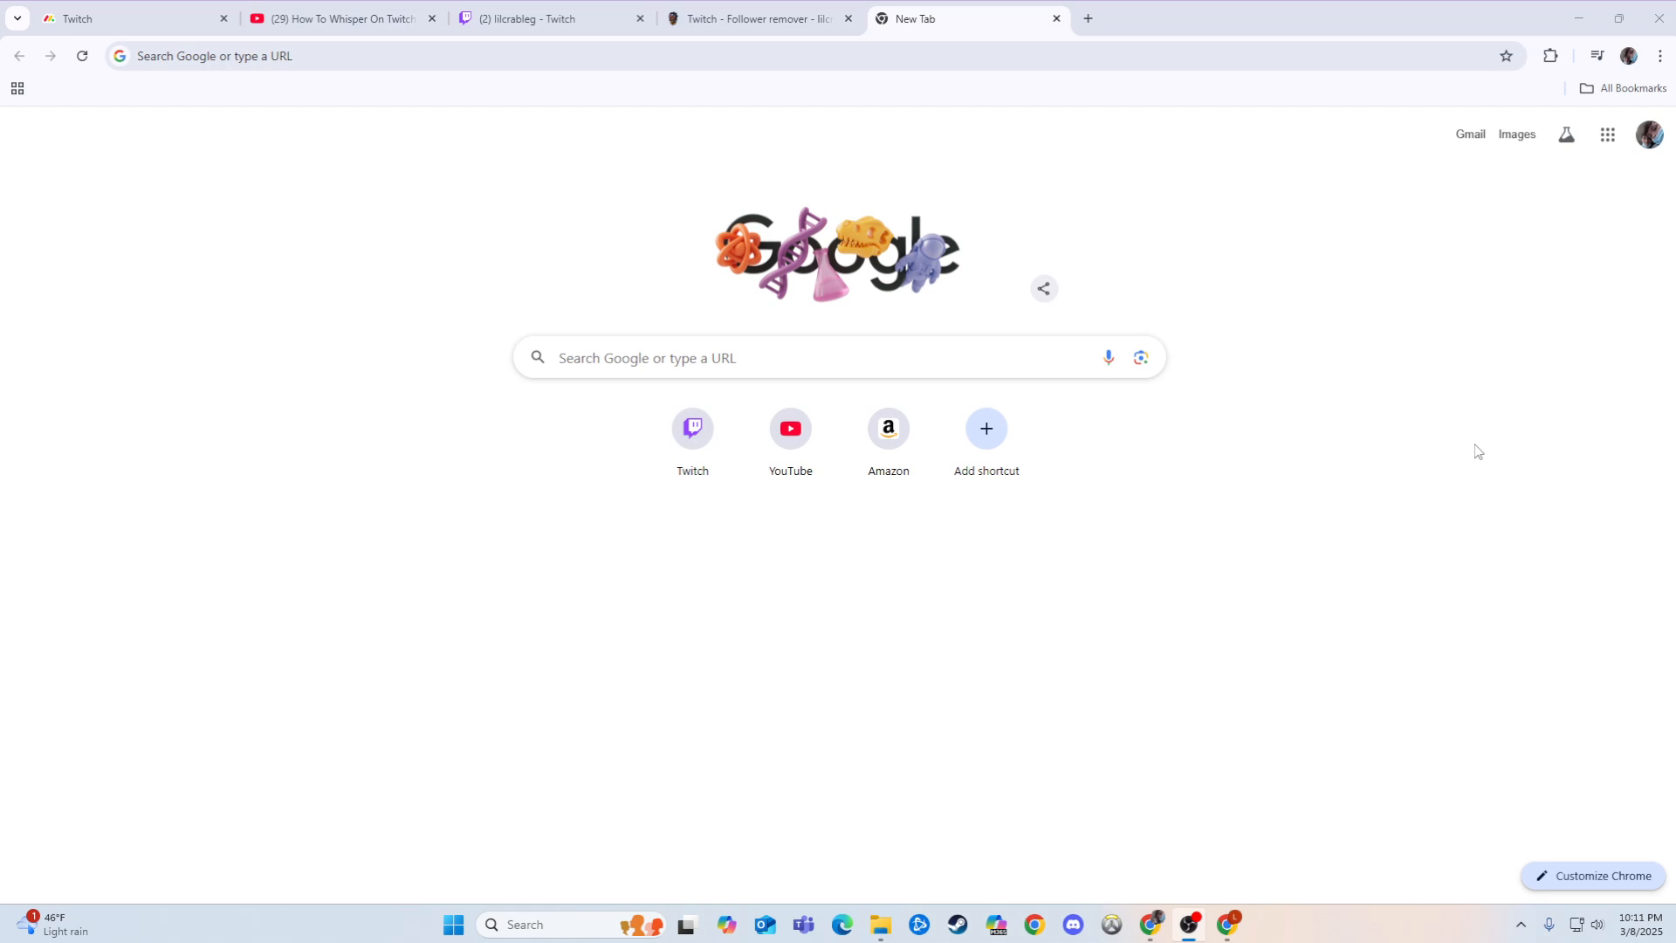
pyautogui.moveTo(742, 181)
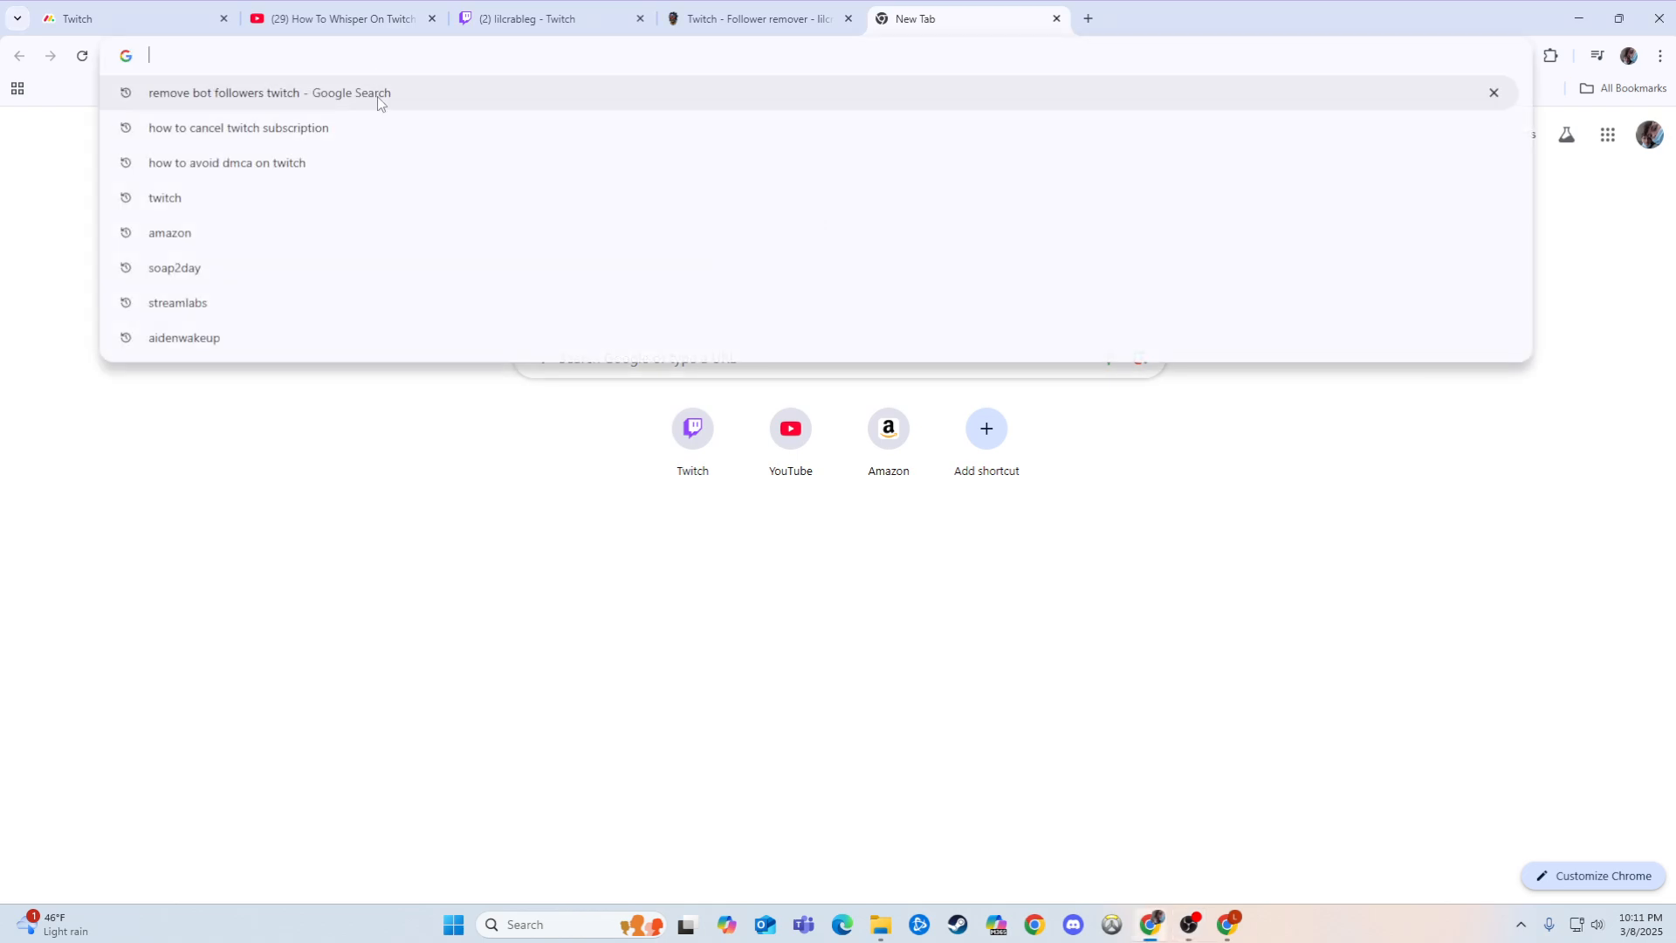
# Step: Run a Google search for 'follower remover twitch'
pyautogui.write('follower remover twitch')
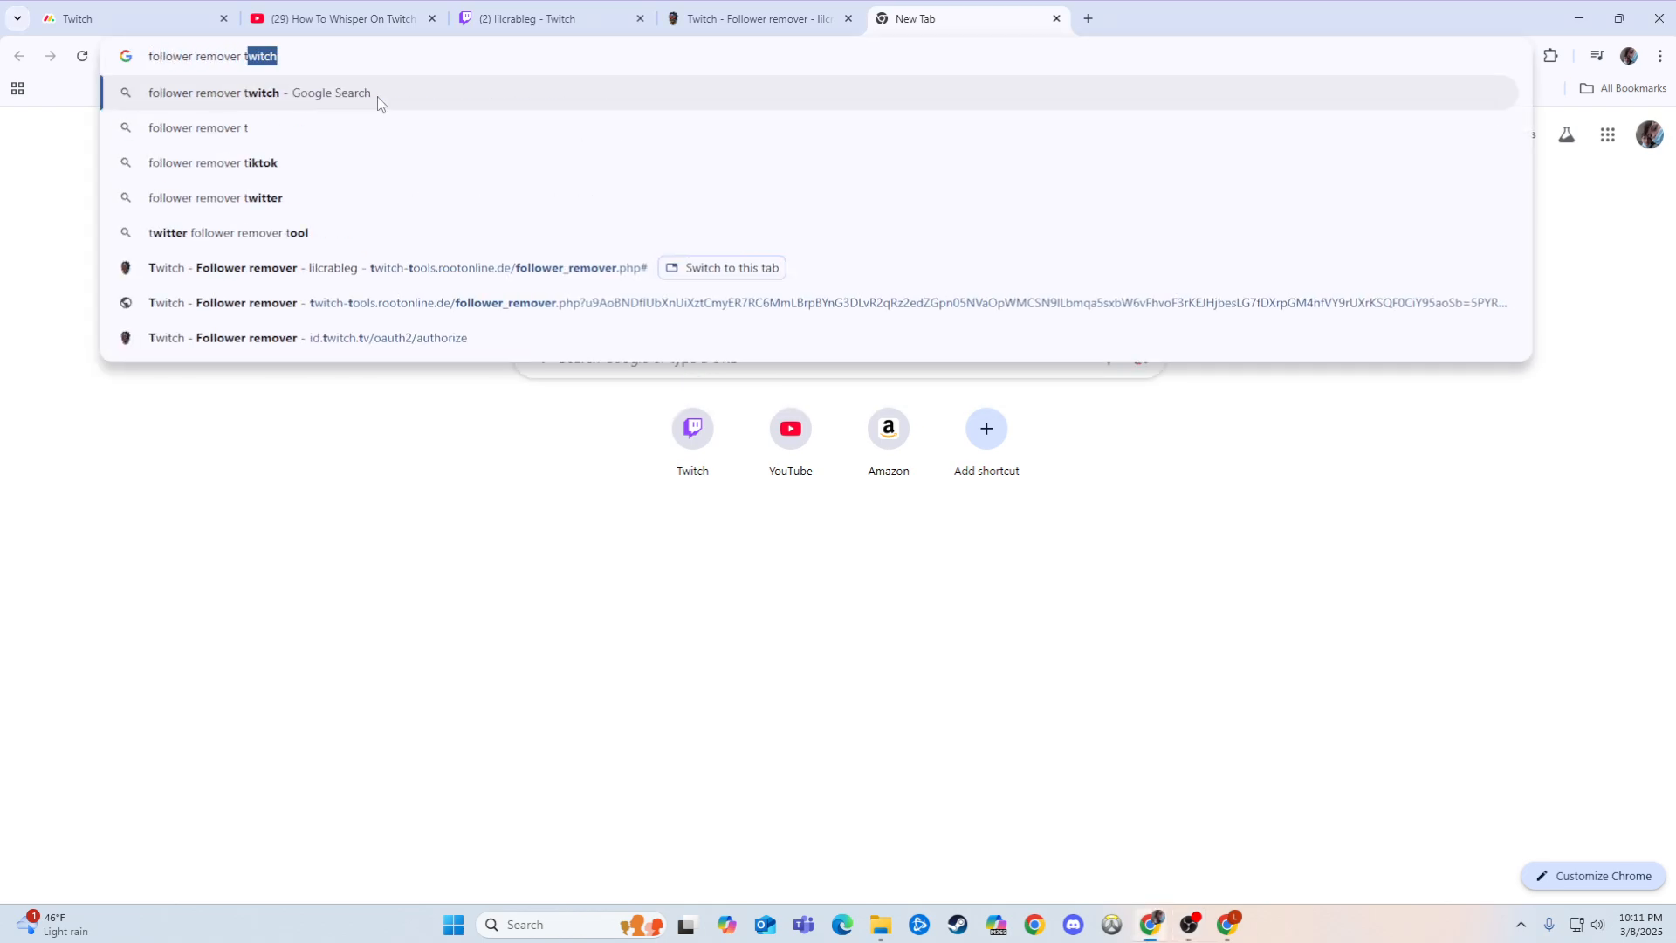
pyautogui.click(260, 93)
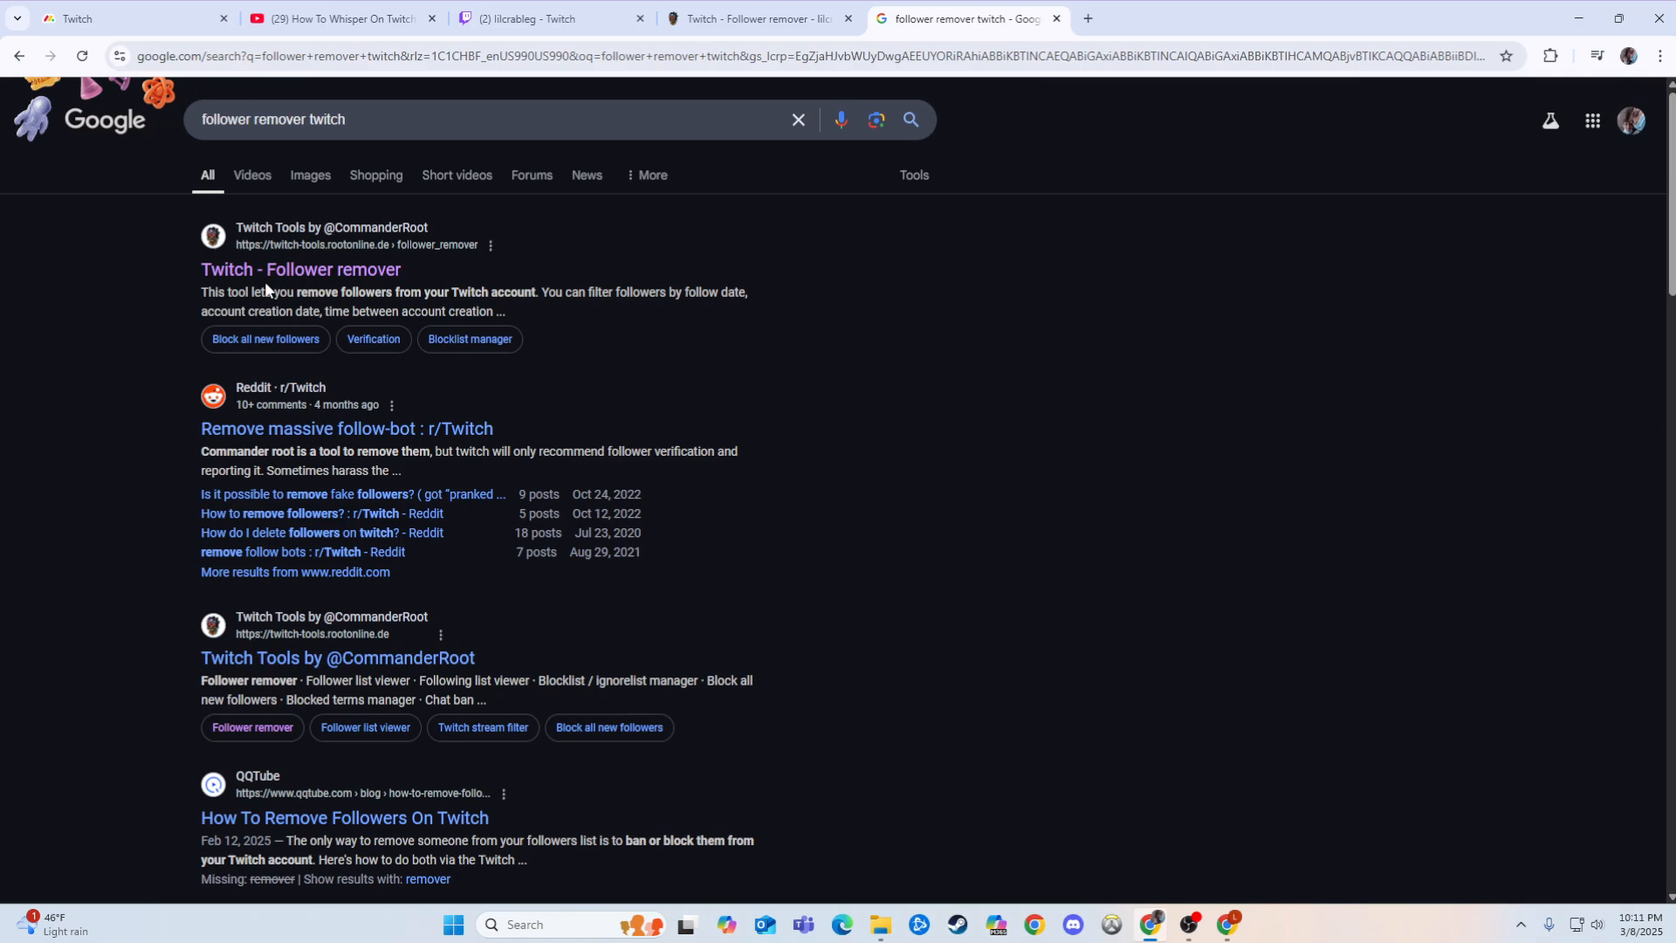
# Step: Switch to the Twitch Tools Follower remover tab listing 2,166 follows, 52 from known bots
pyautogui.click(755, 17)
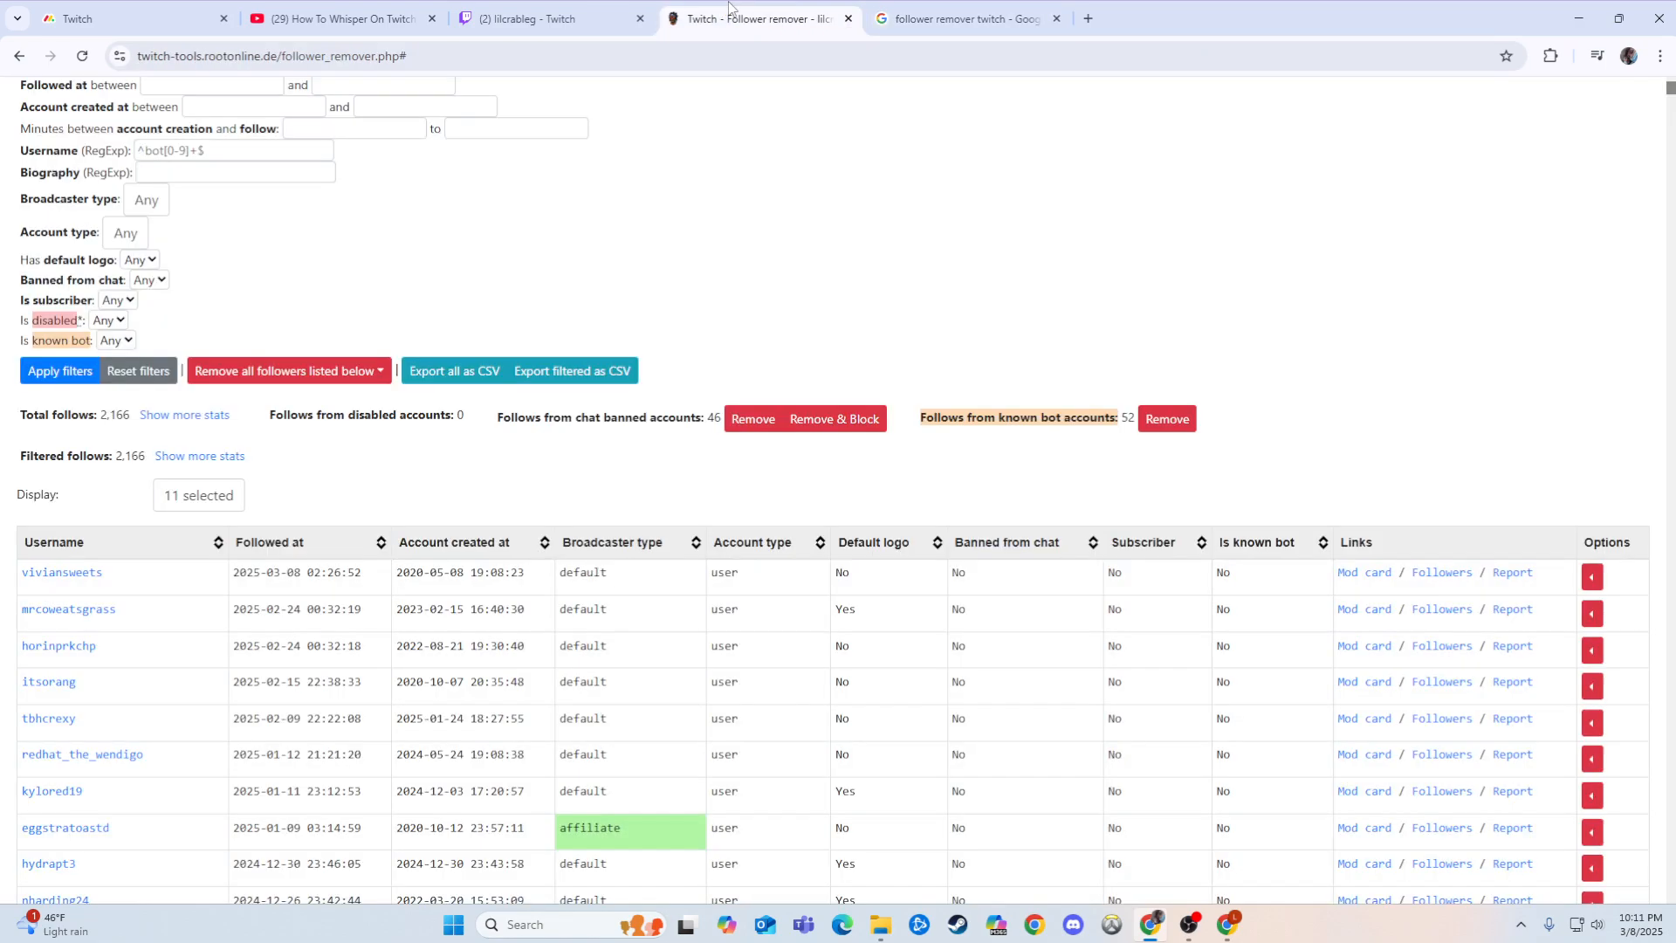
pyautogui.moveTo(1437, 192)
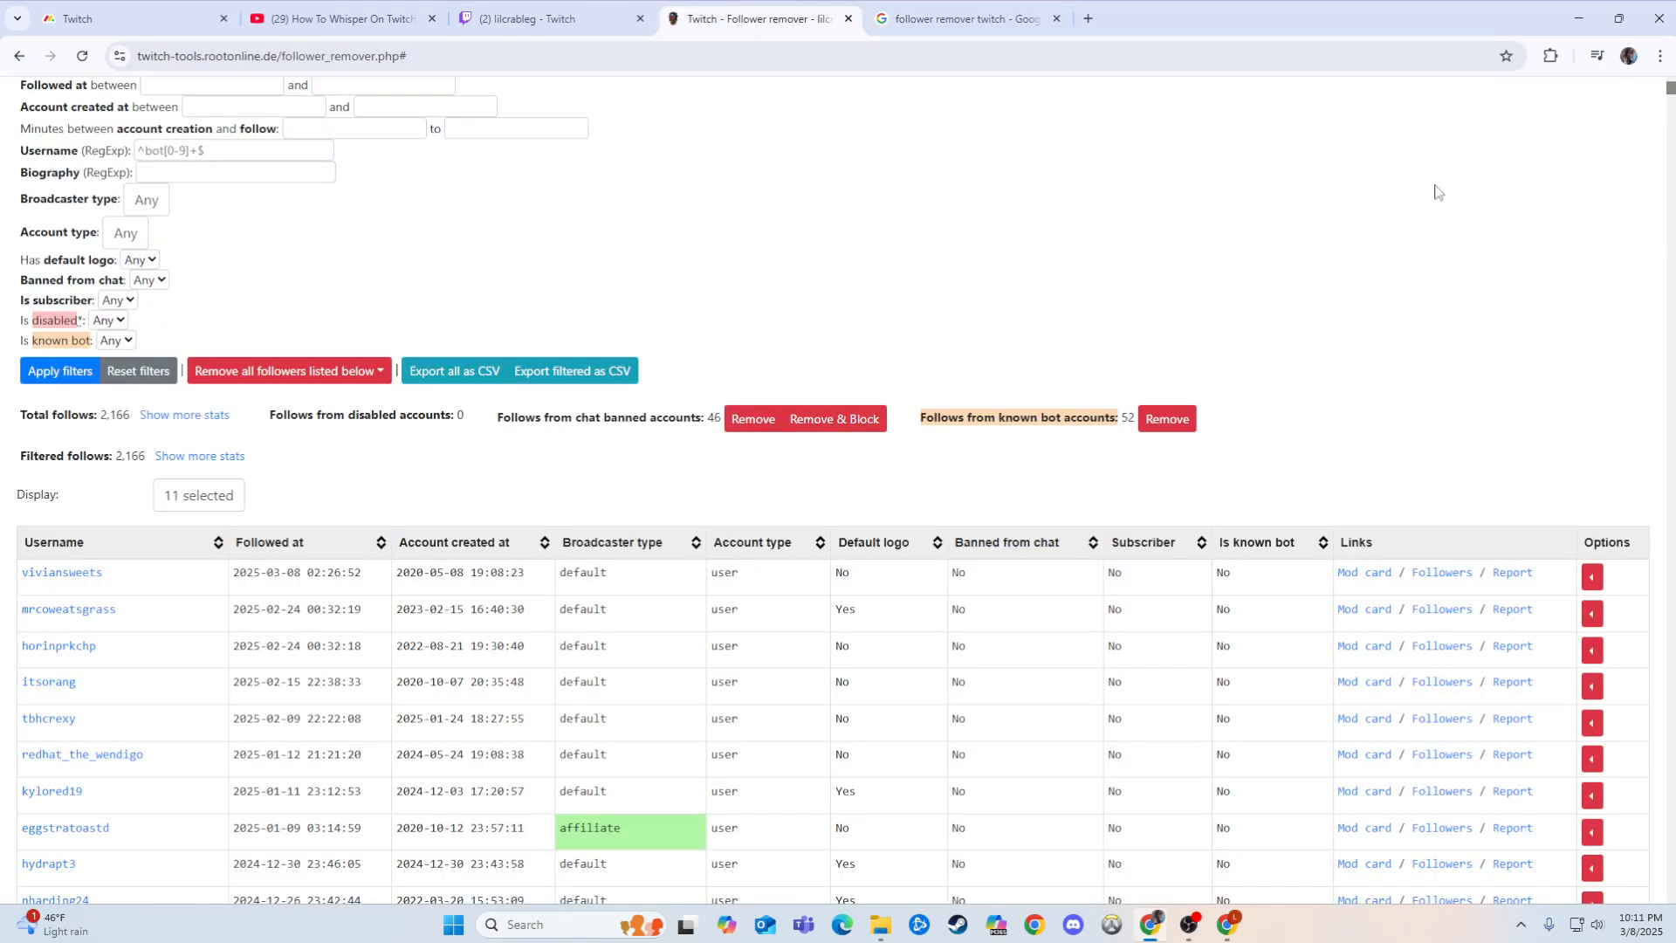
pyautogui.scroll(-3)
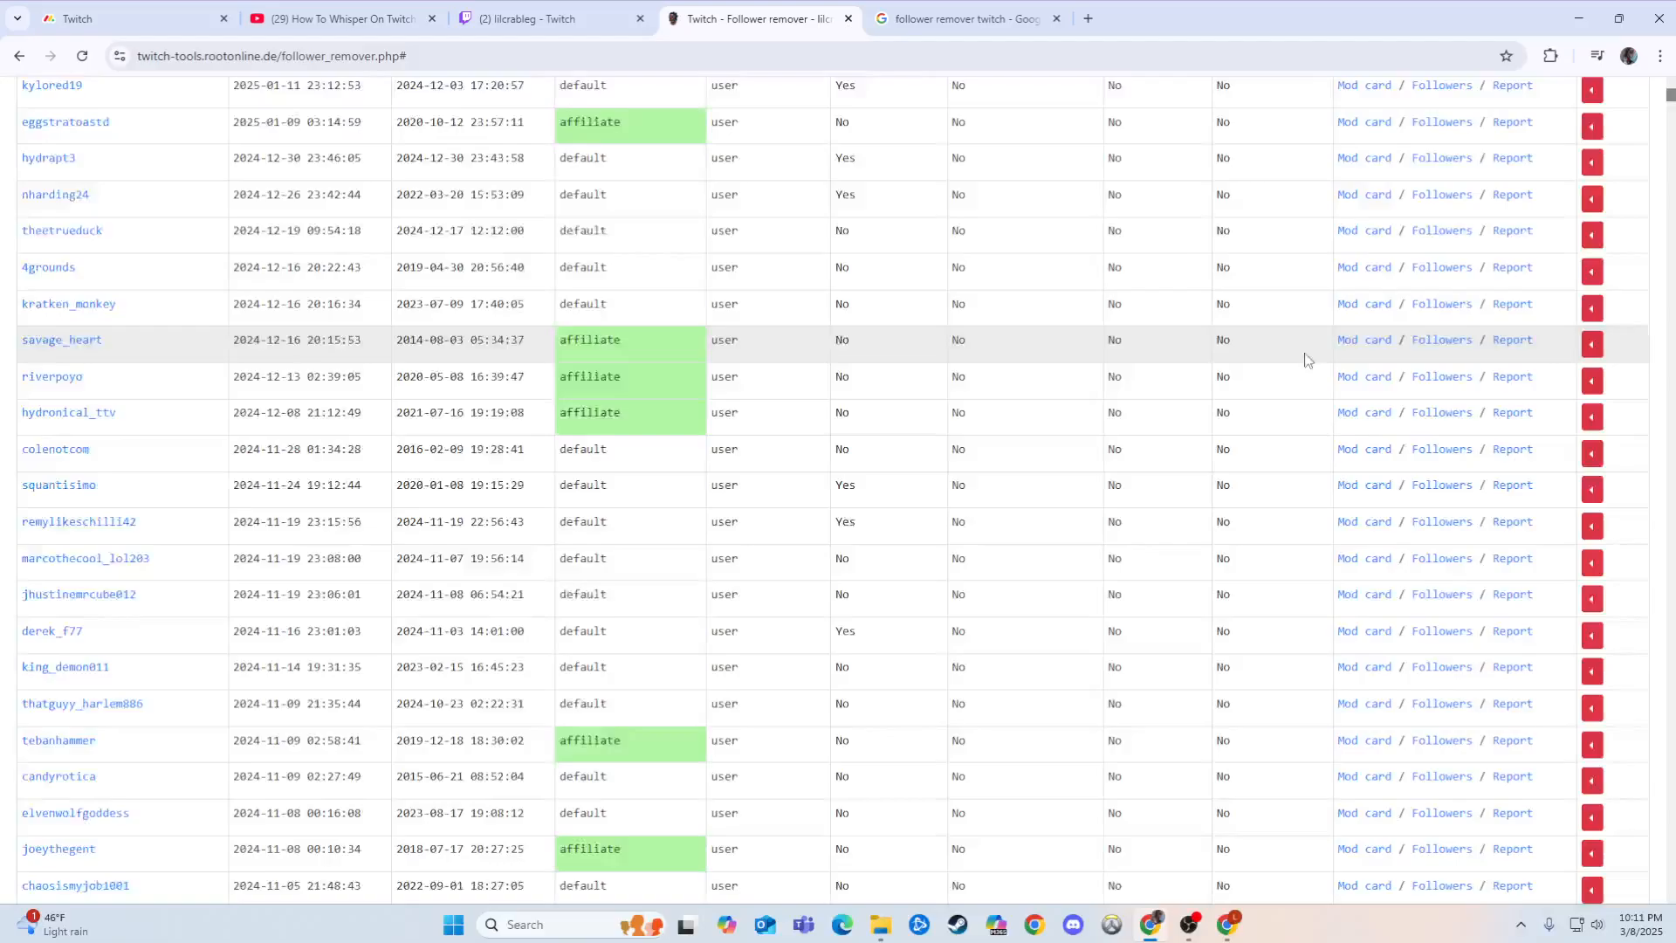
pyautogui.scroll(-3)
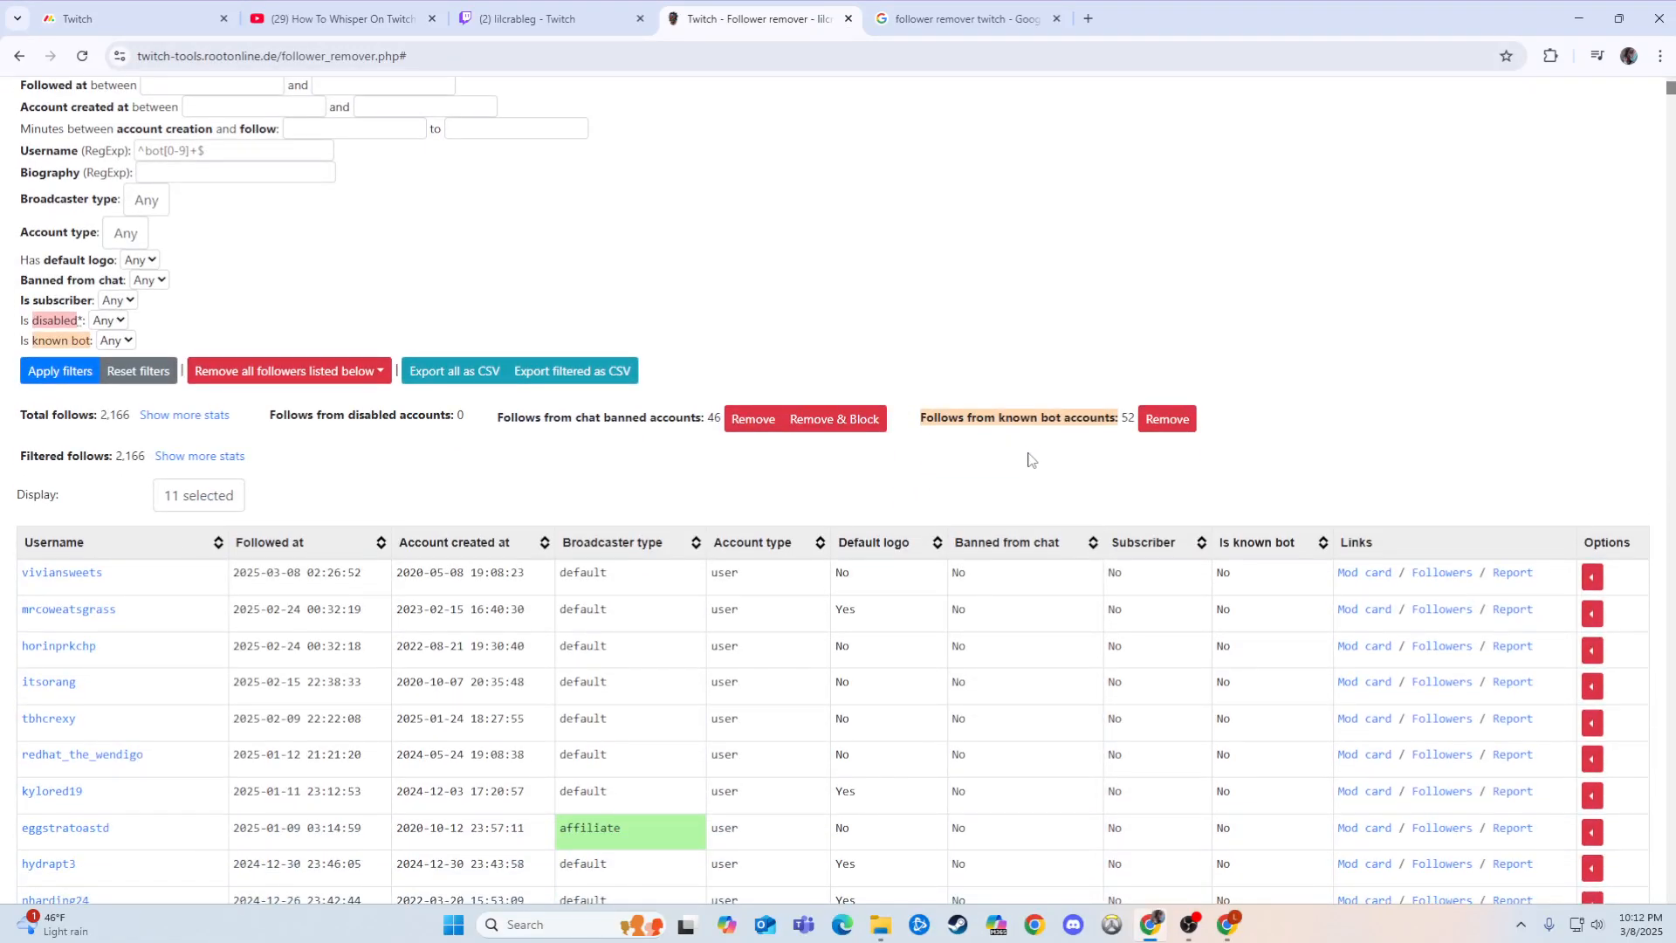
pyautogui.moveTo(1016, 412)
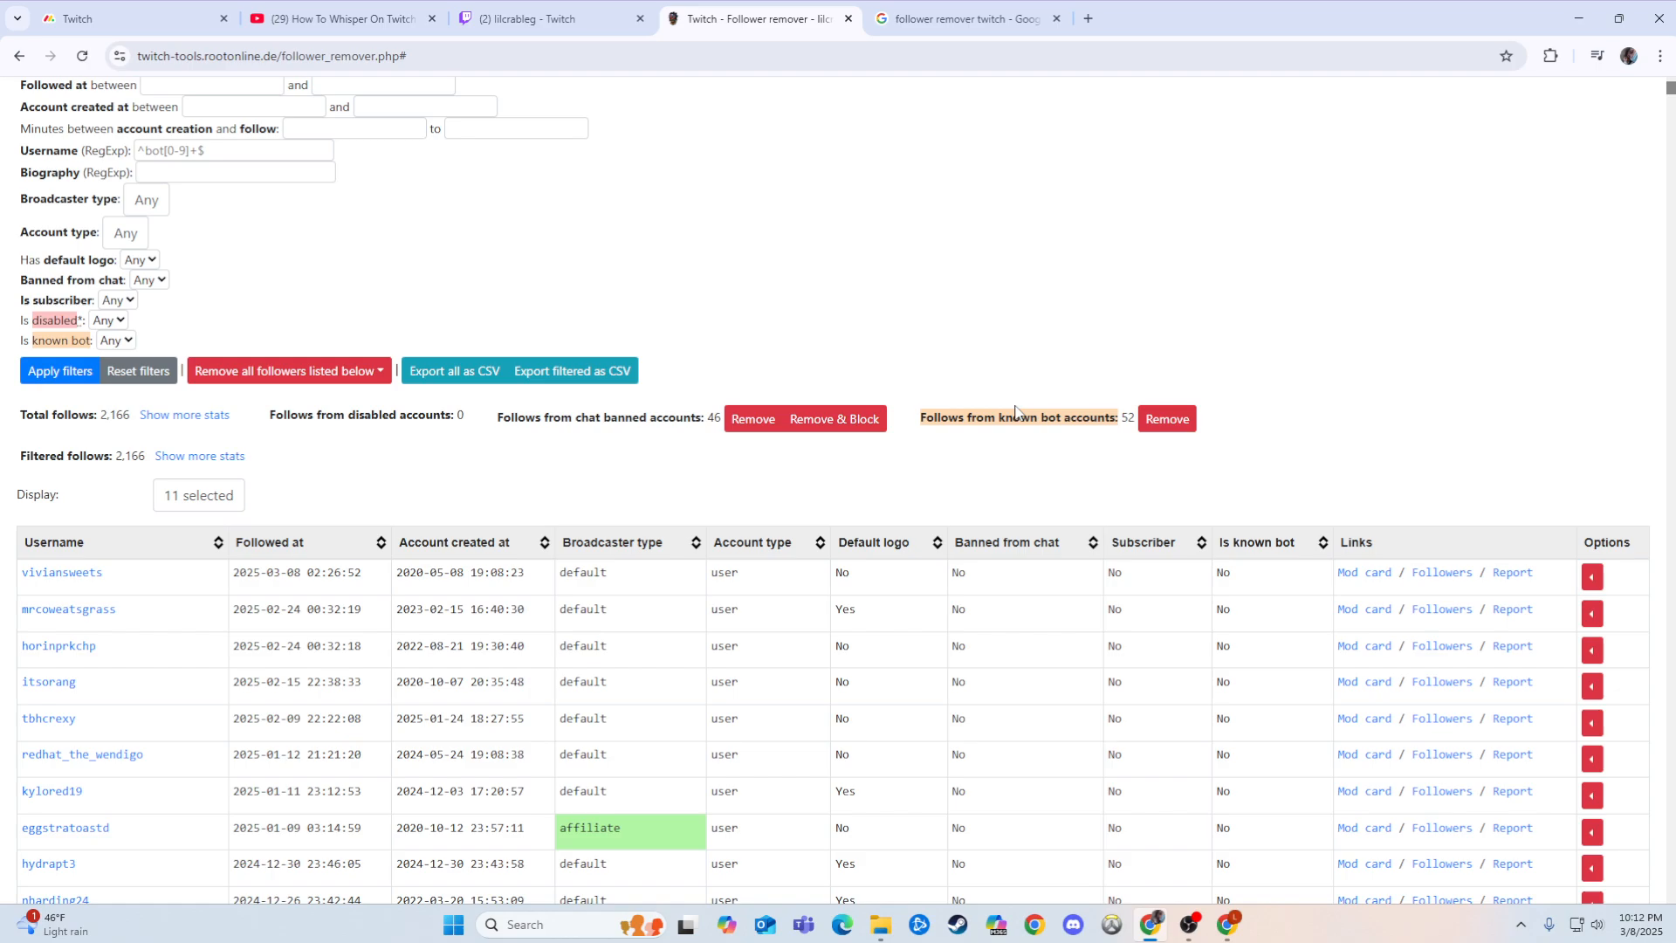
pyautogui.moveTo(866, 254)
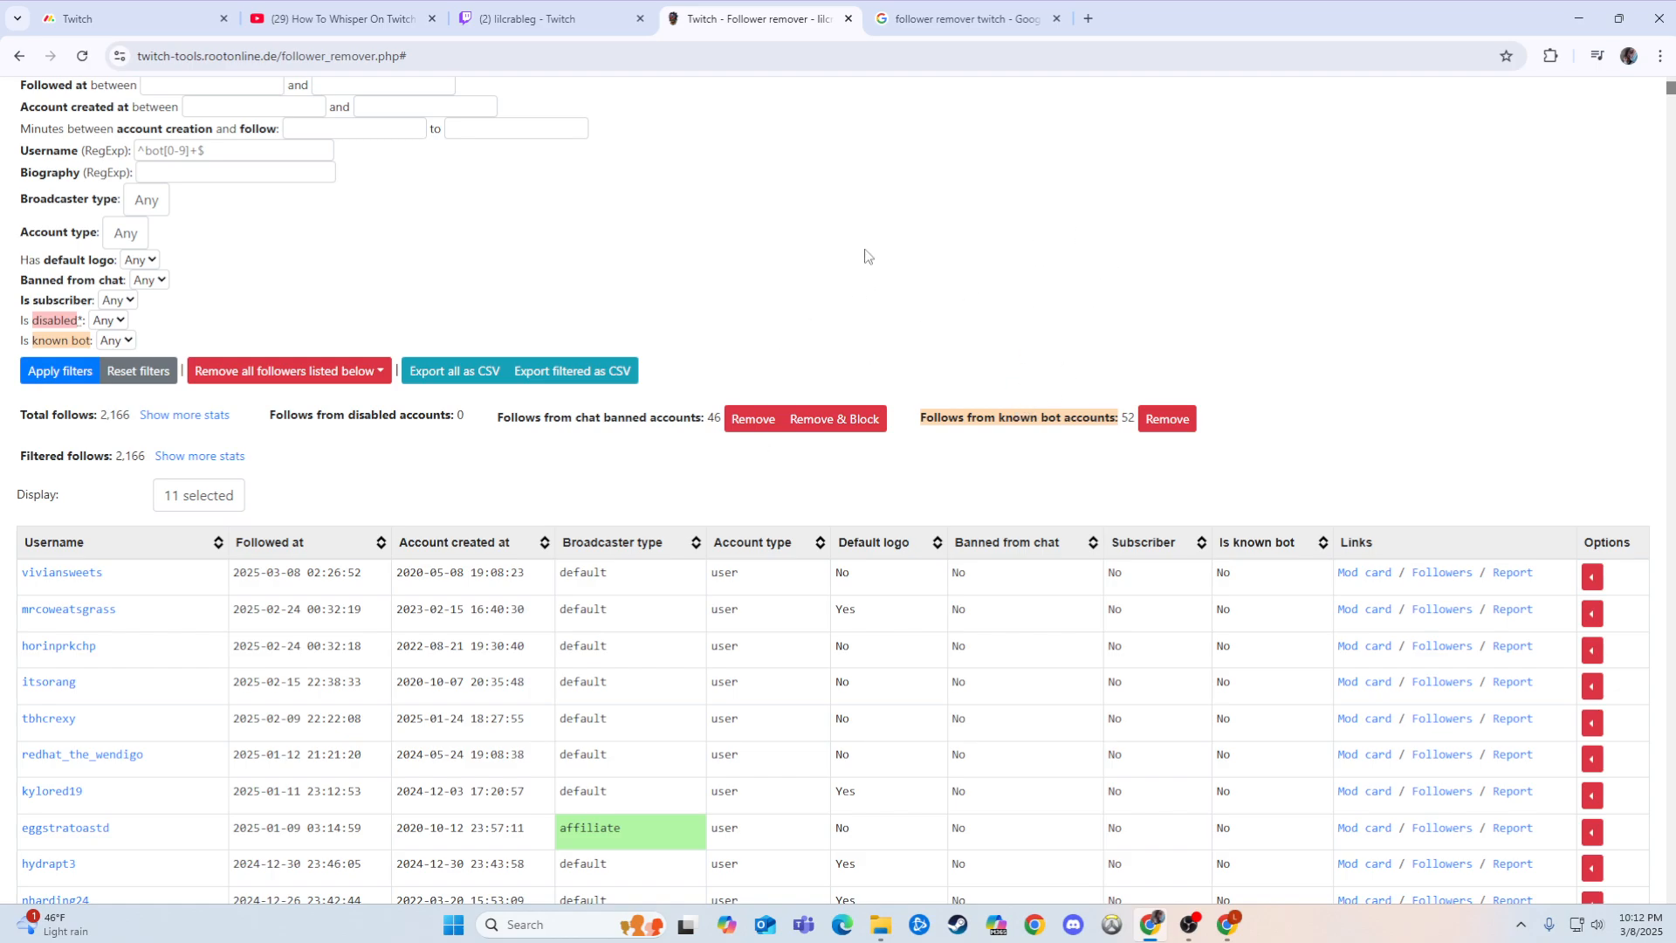
# Step: Scroll the follower table down until the cluster of orange known-bot rows appears
pyautogui.scroll(-3)
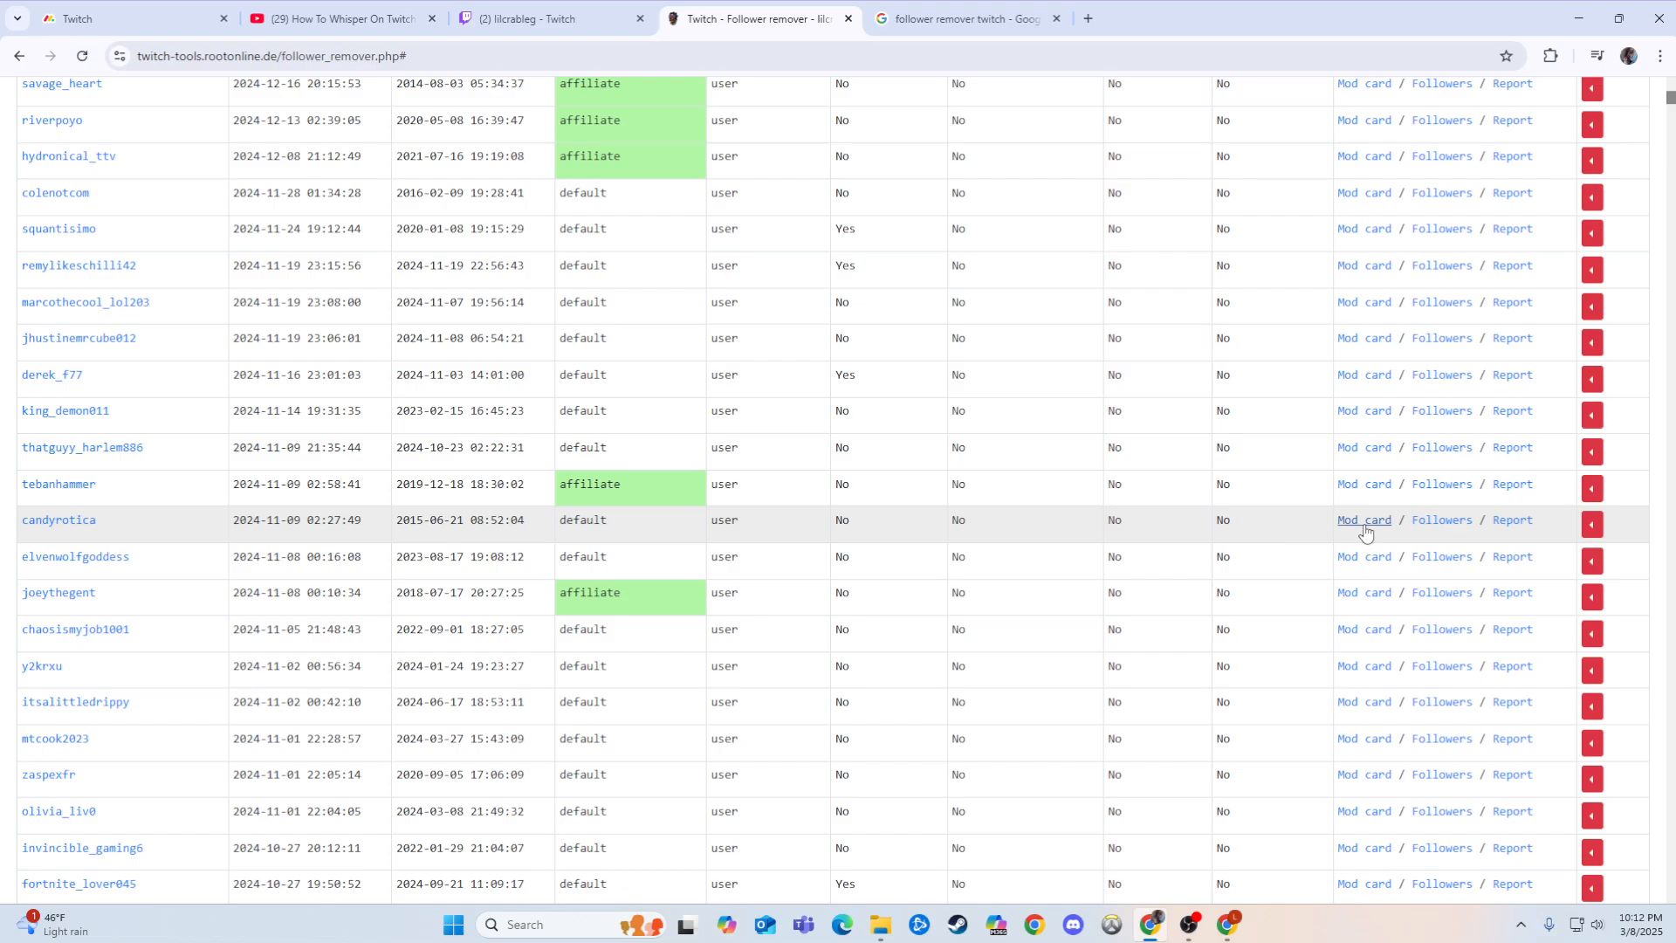
pyautogui.scroll(-3)
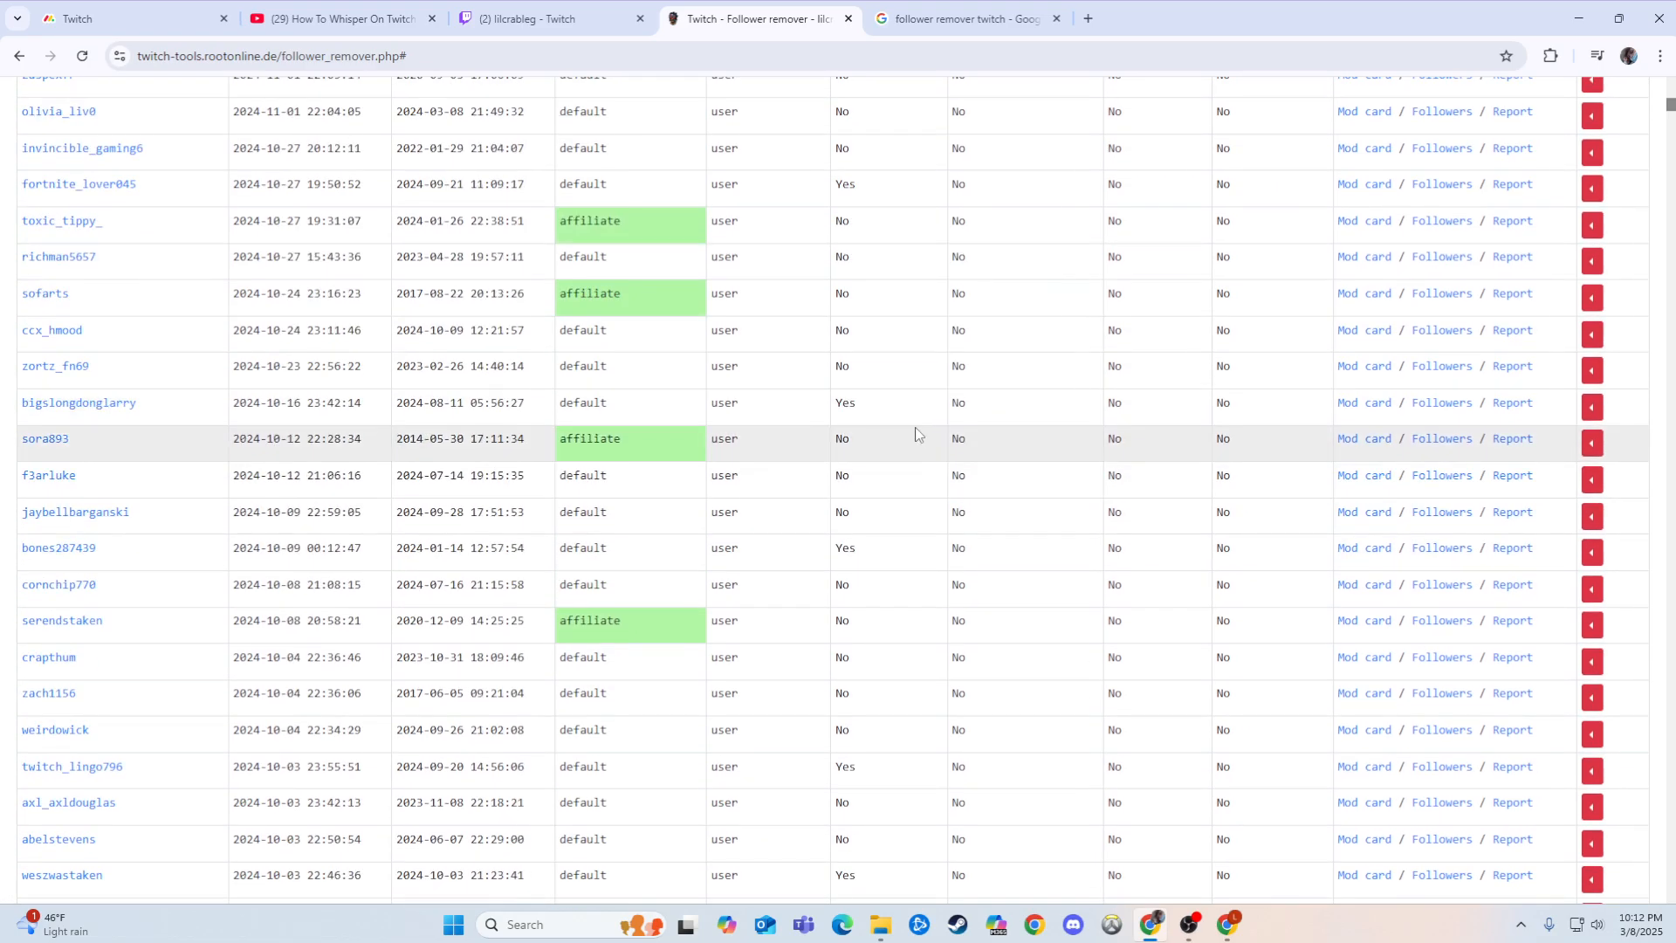
pyautogui.scroll(-3)
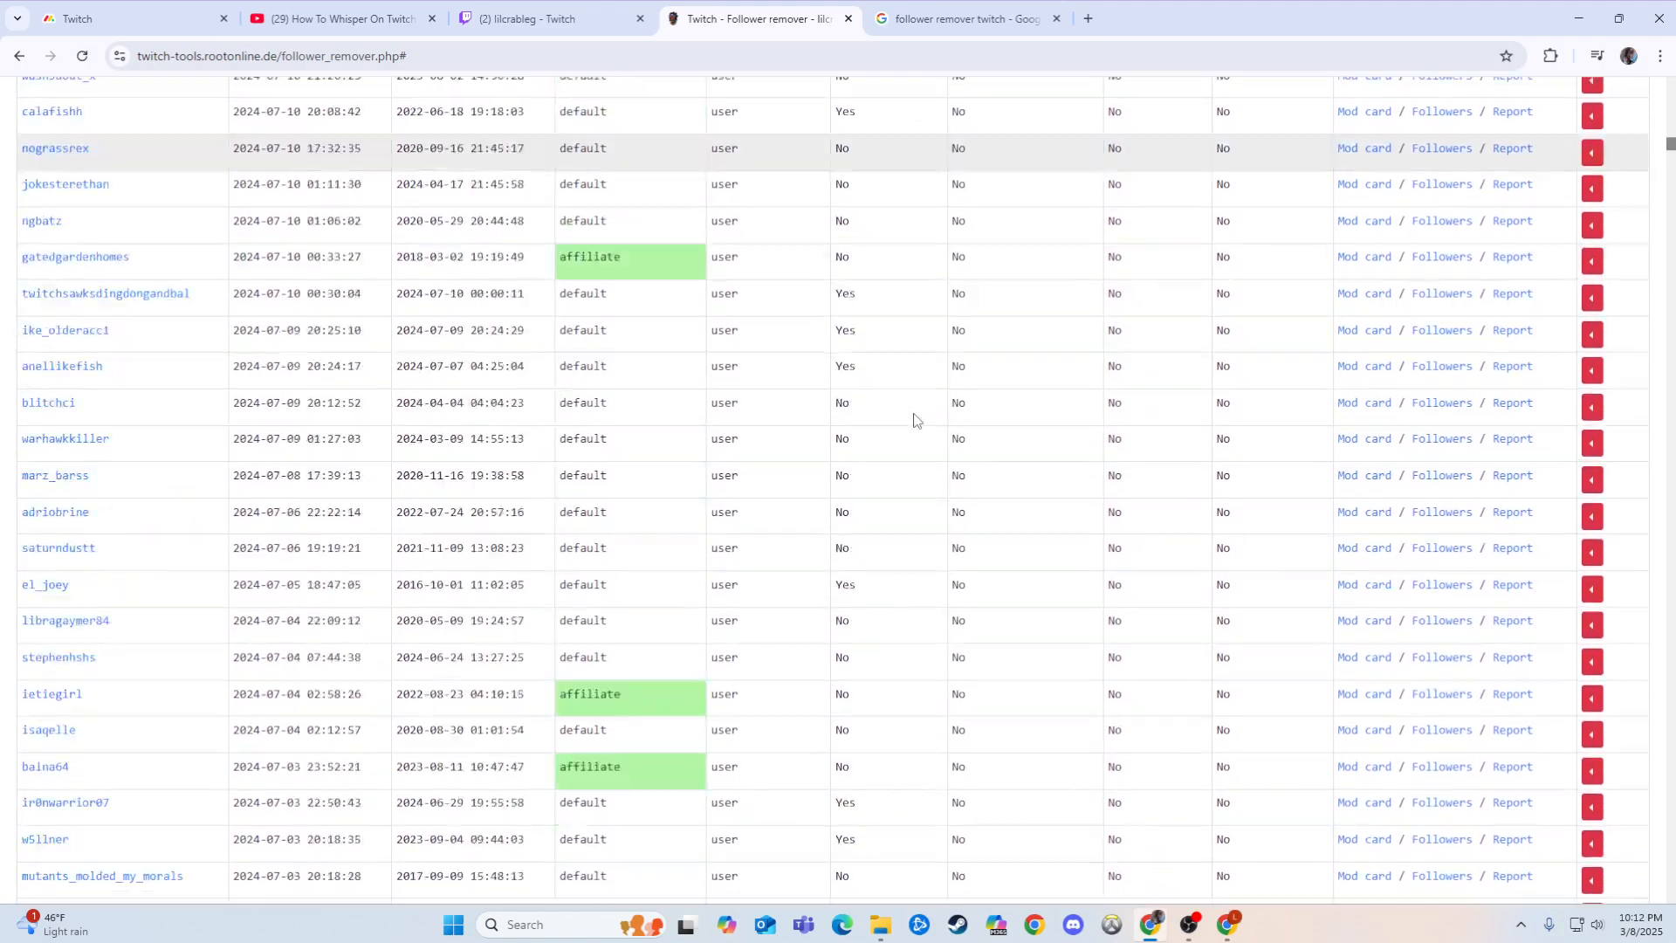
pyautogui.scroll(-3)
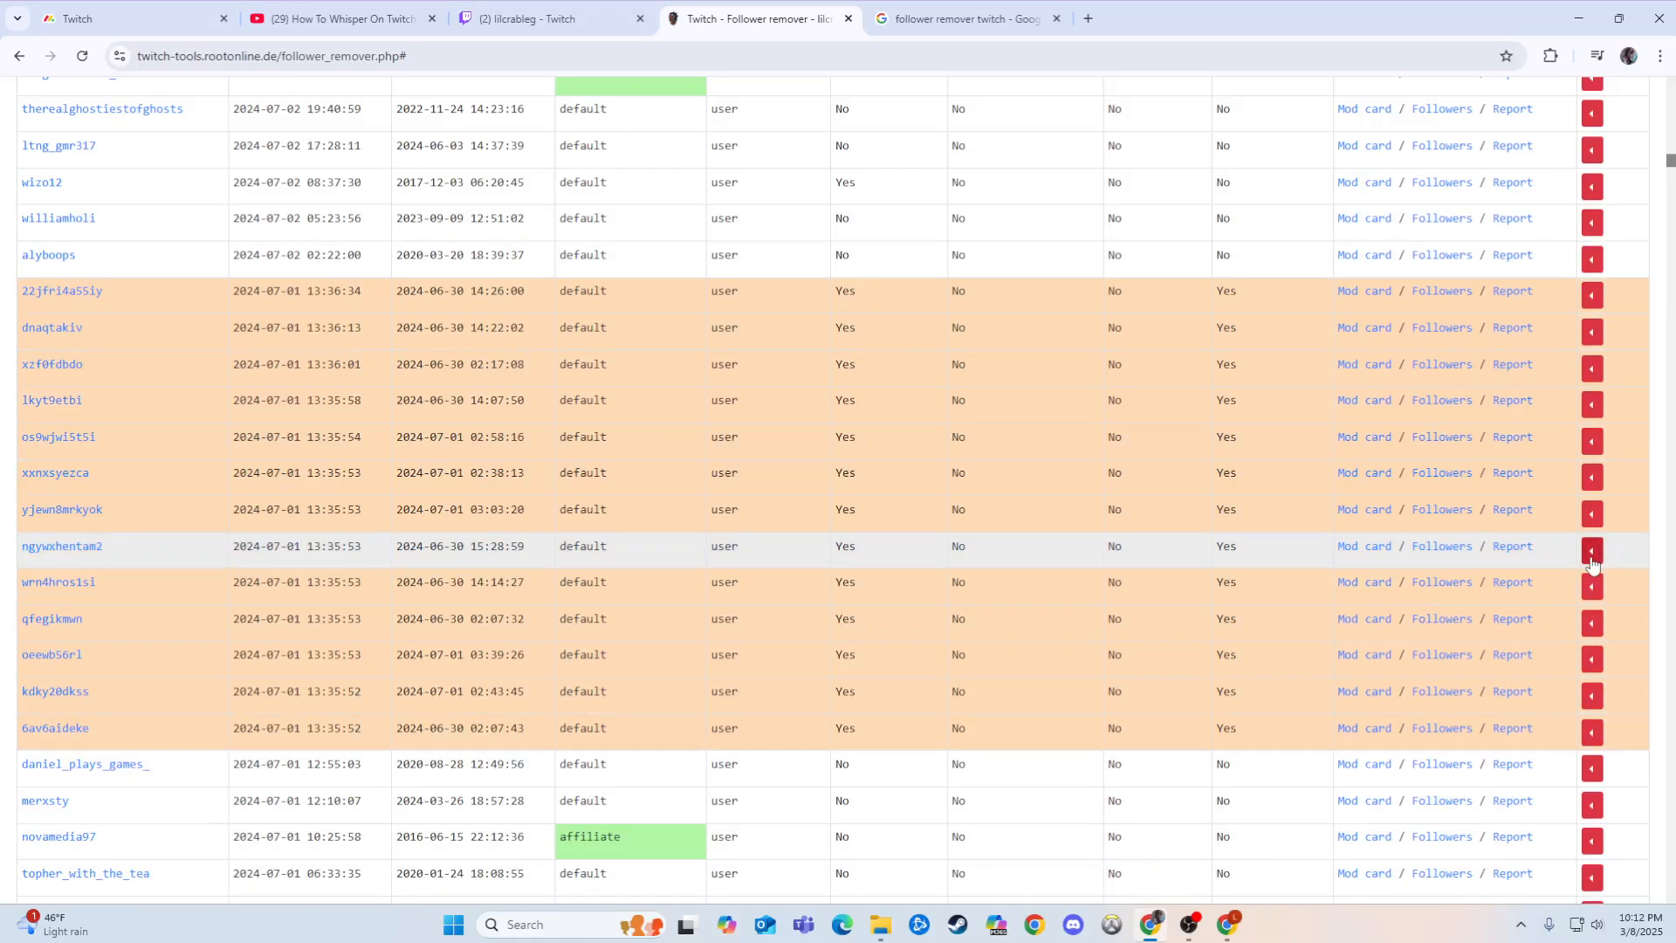
# Step: Remove and block known bot followers via 'Remove follow and block user from re-following'
pyautogui.click(1592, 549)
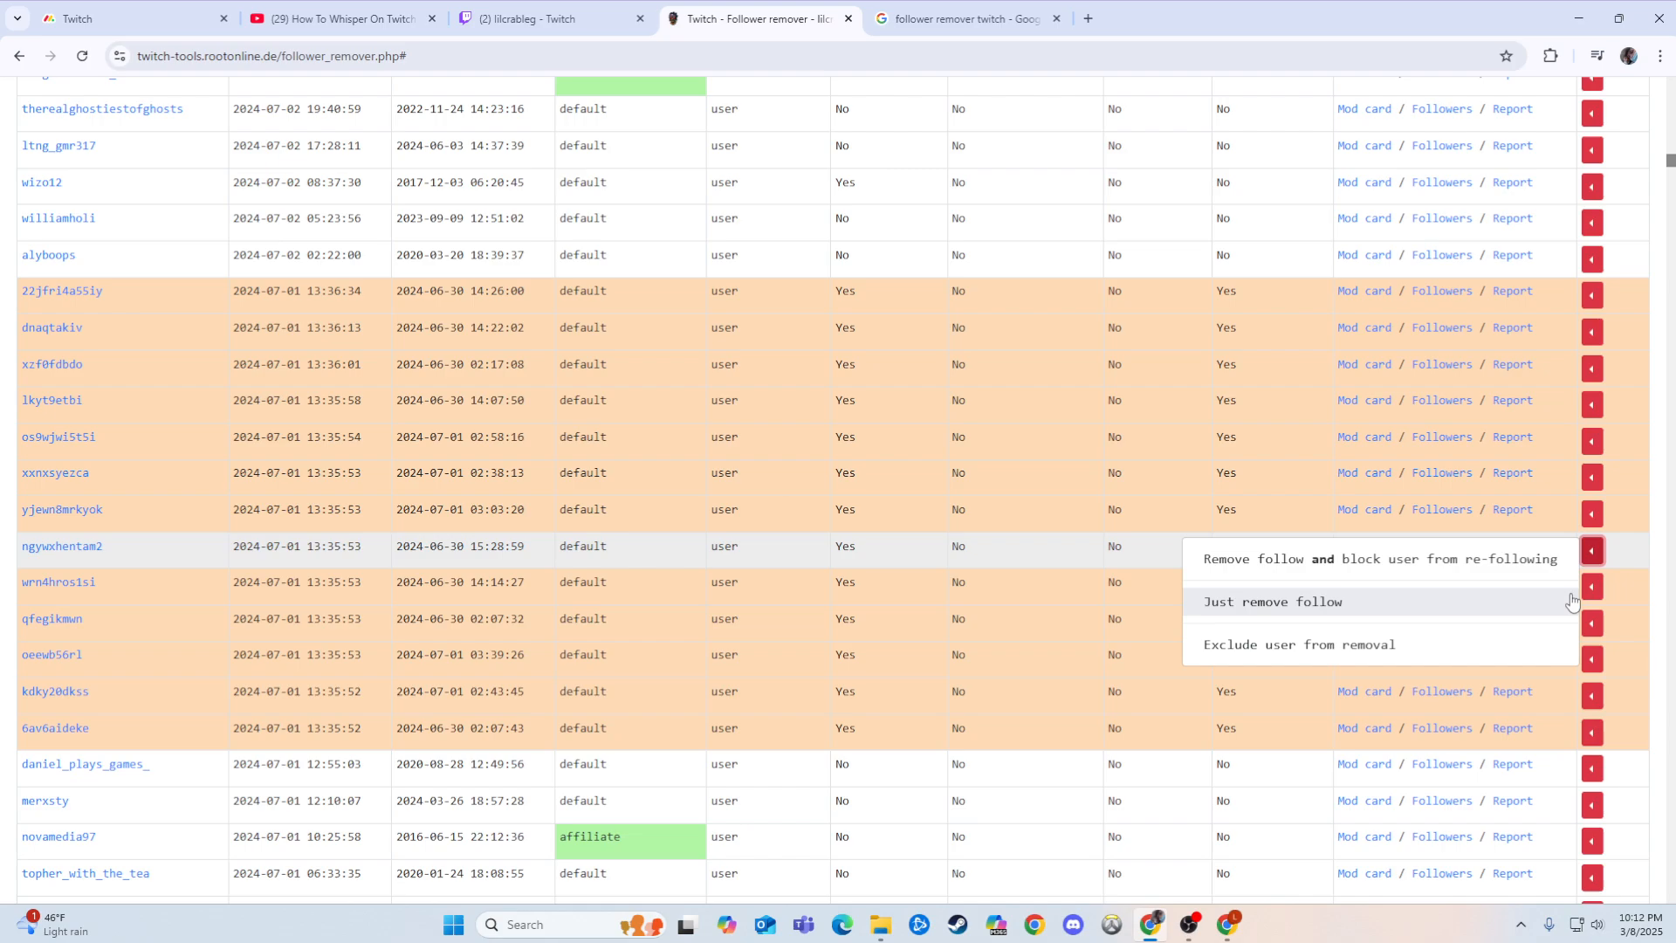
pyautogui.moveTo(1379, 559)
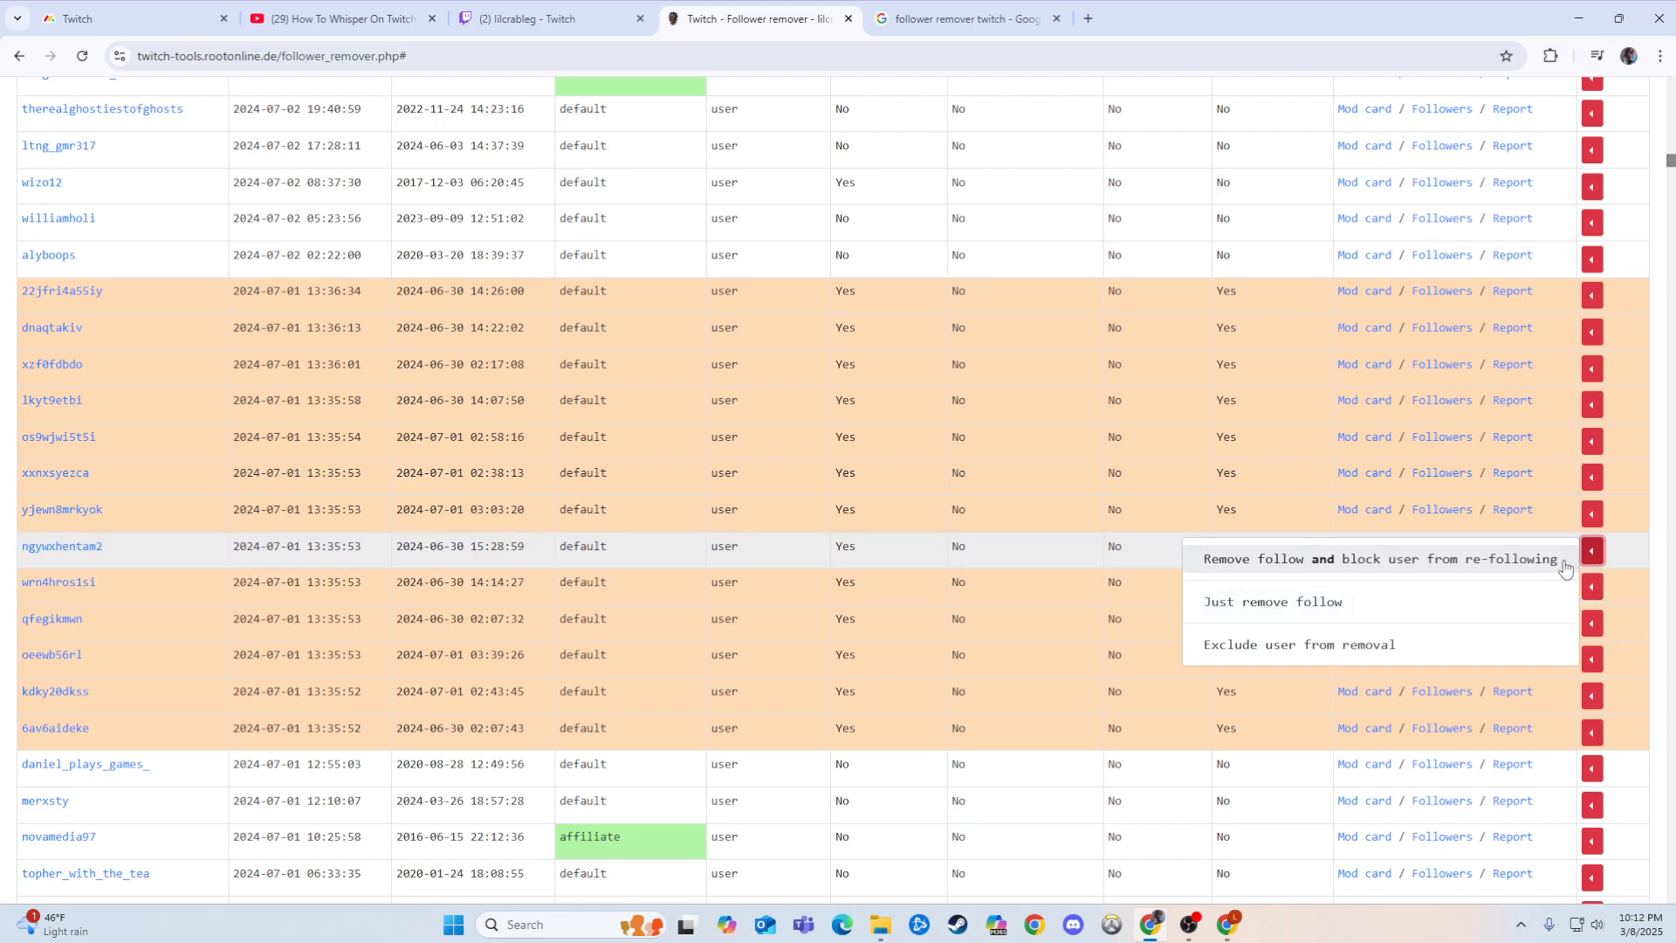
pyautogui.moveTo(1561, 573)
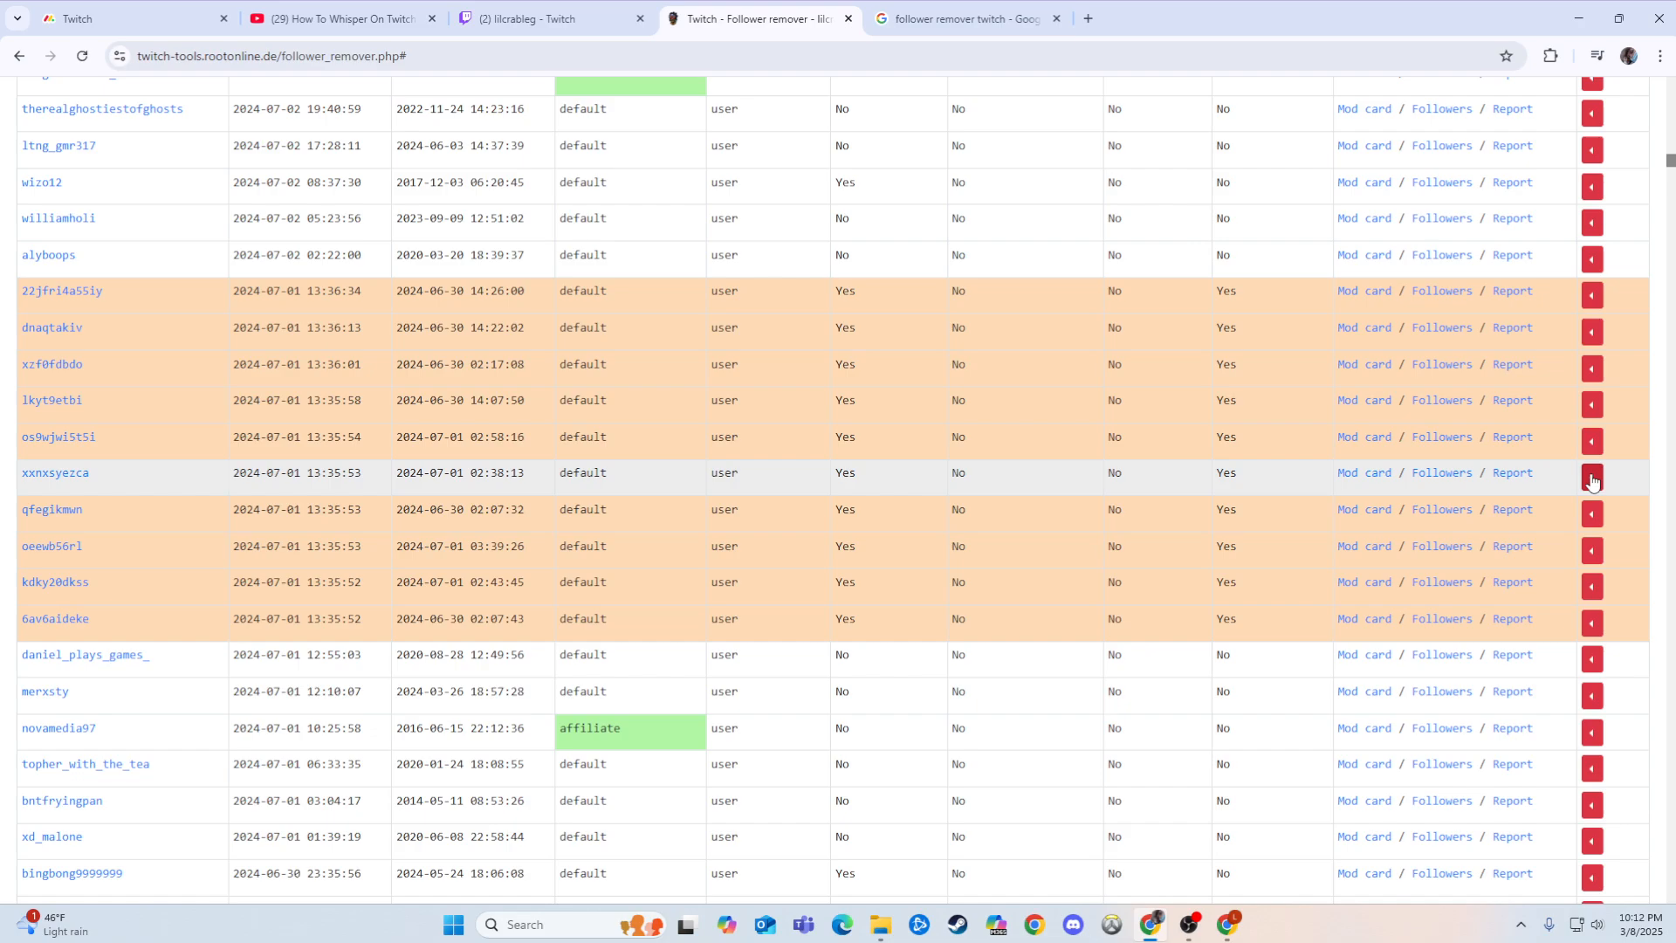
pyautogui.click(1591, 478)
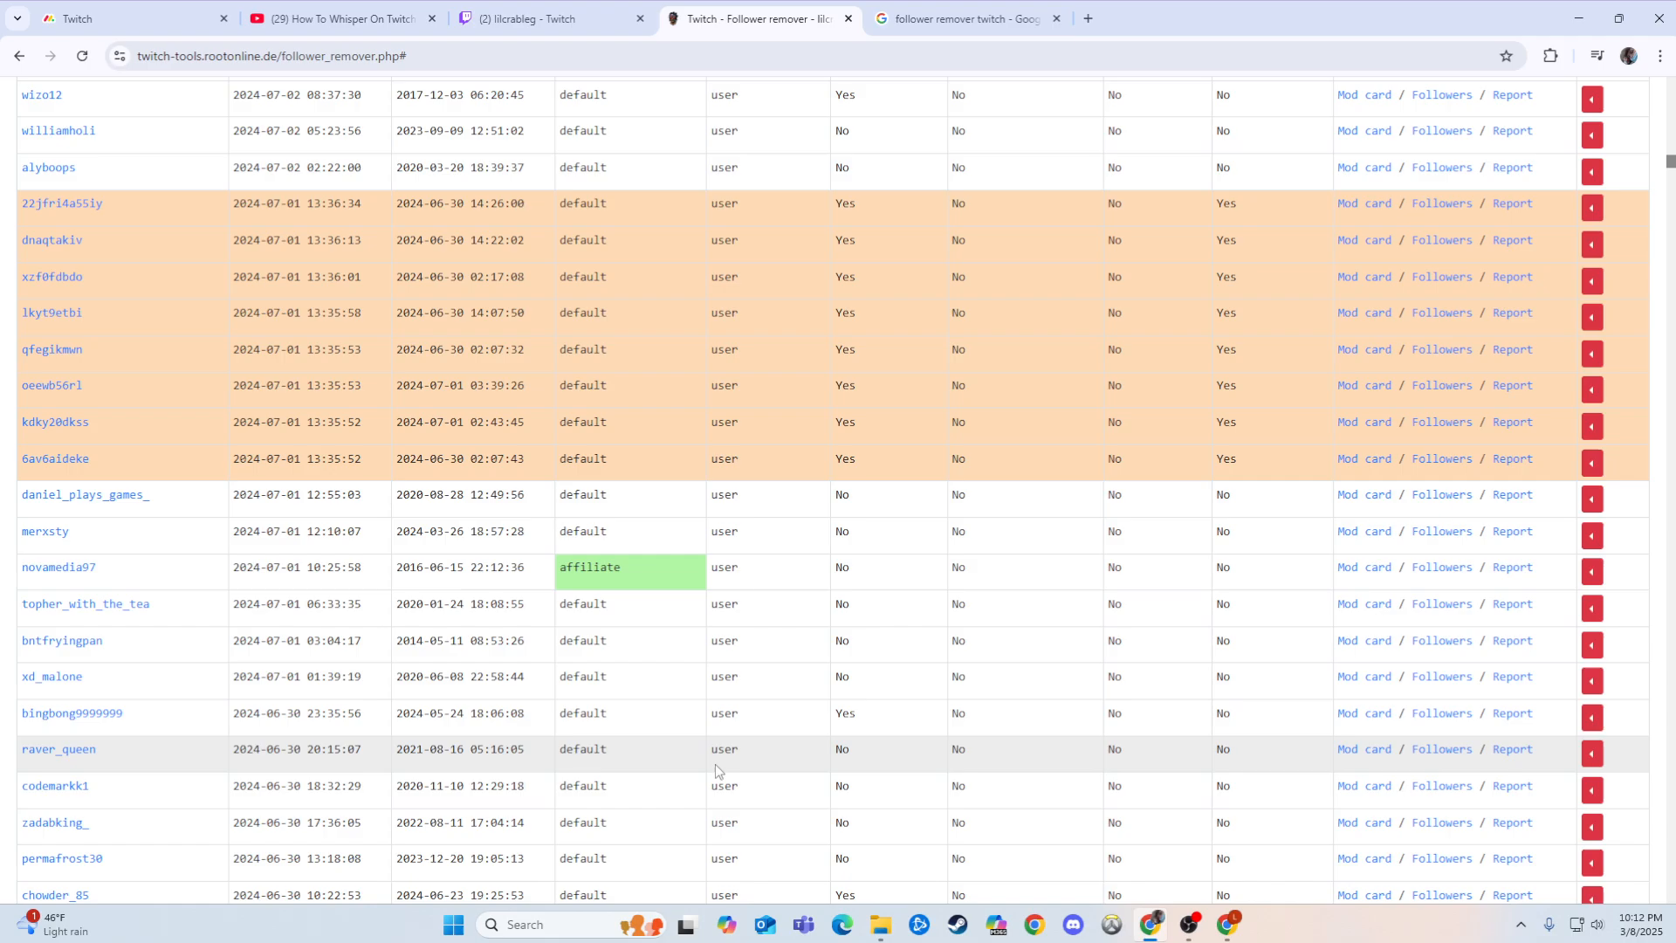
# Step: Remove and block further known bot followers, leaving five orange-highlighted rows
pyautogui.scroll(-3)
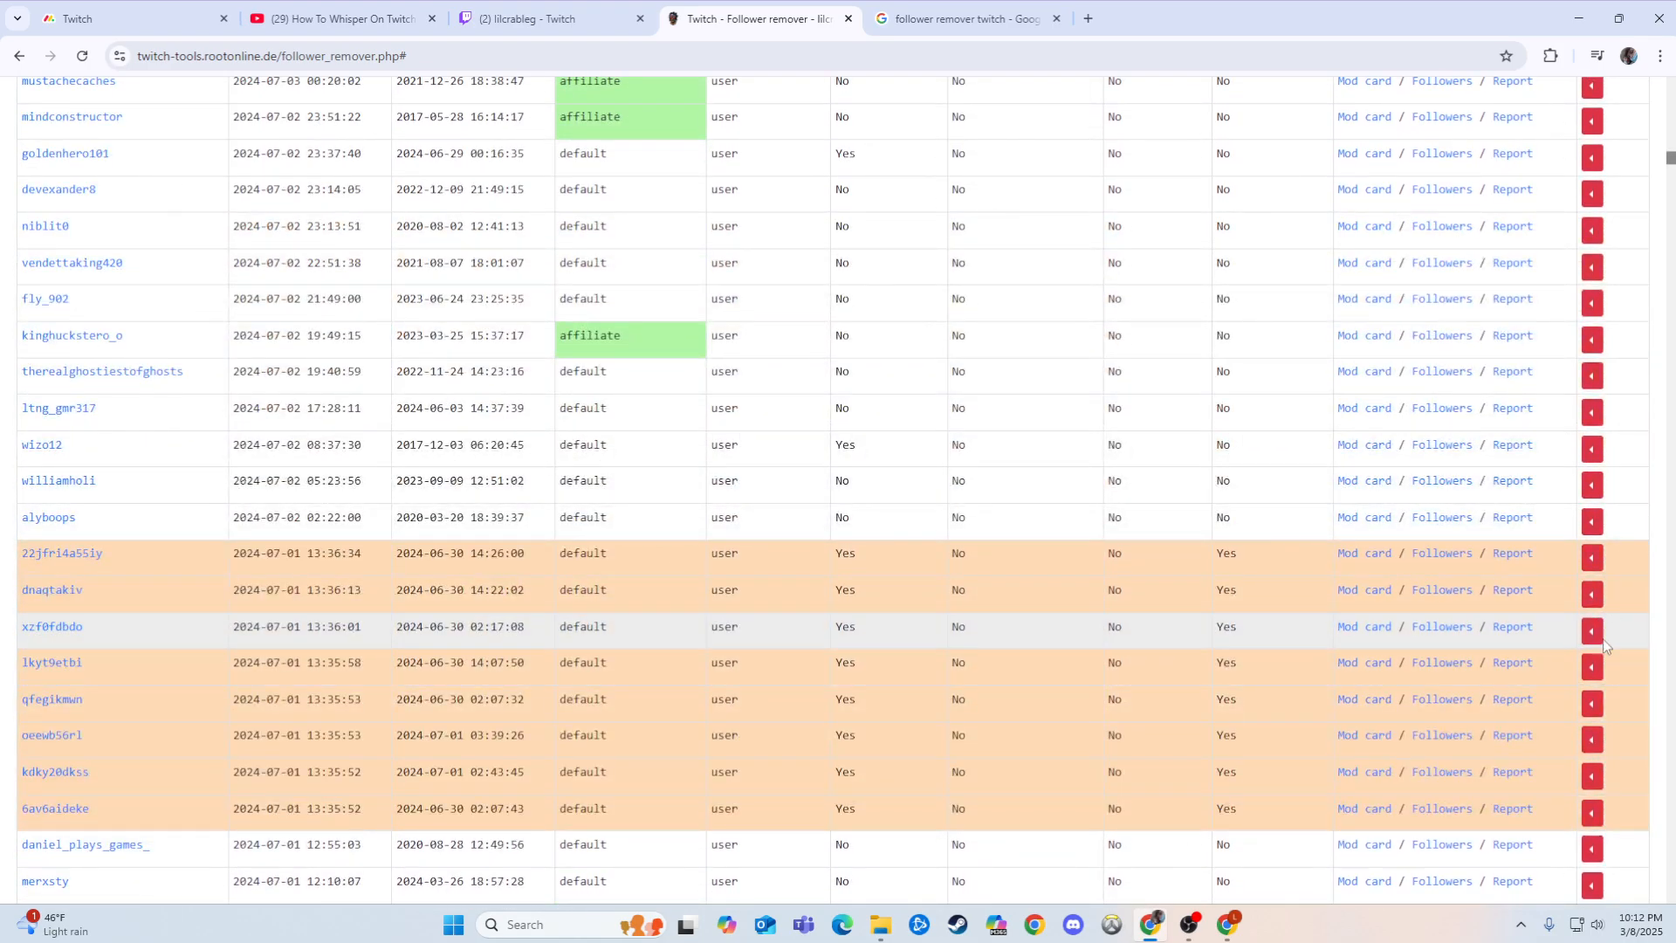
pyautogui.click(1592, 627)
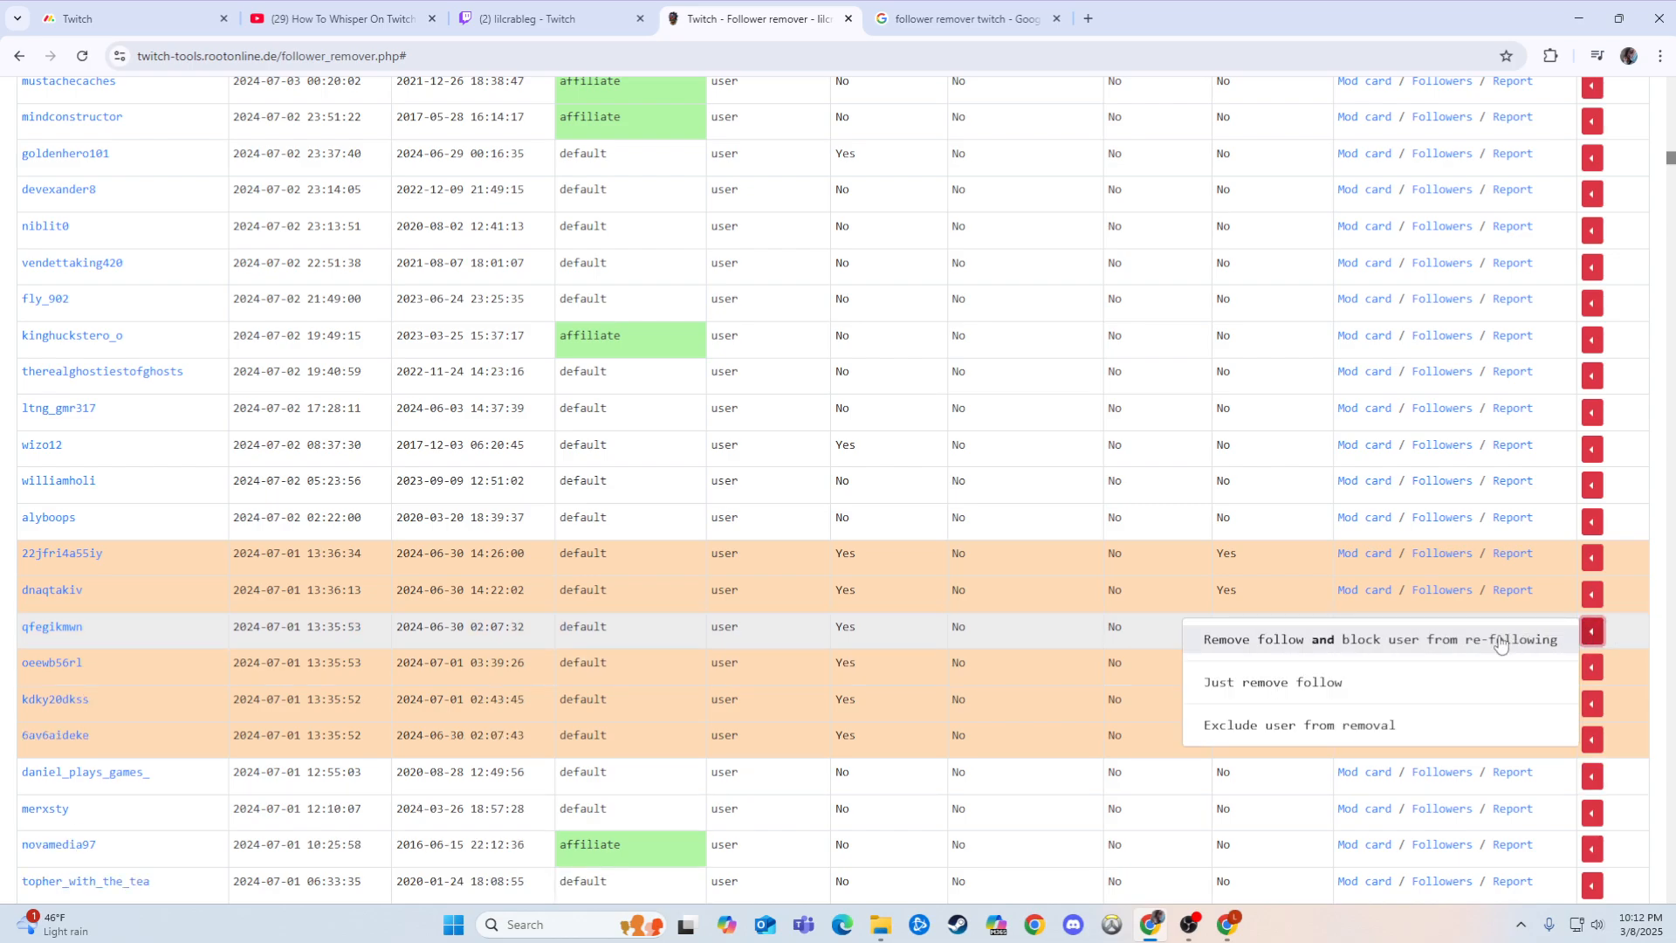
pyautogui.click(1377, 638)
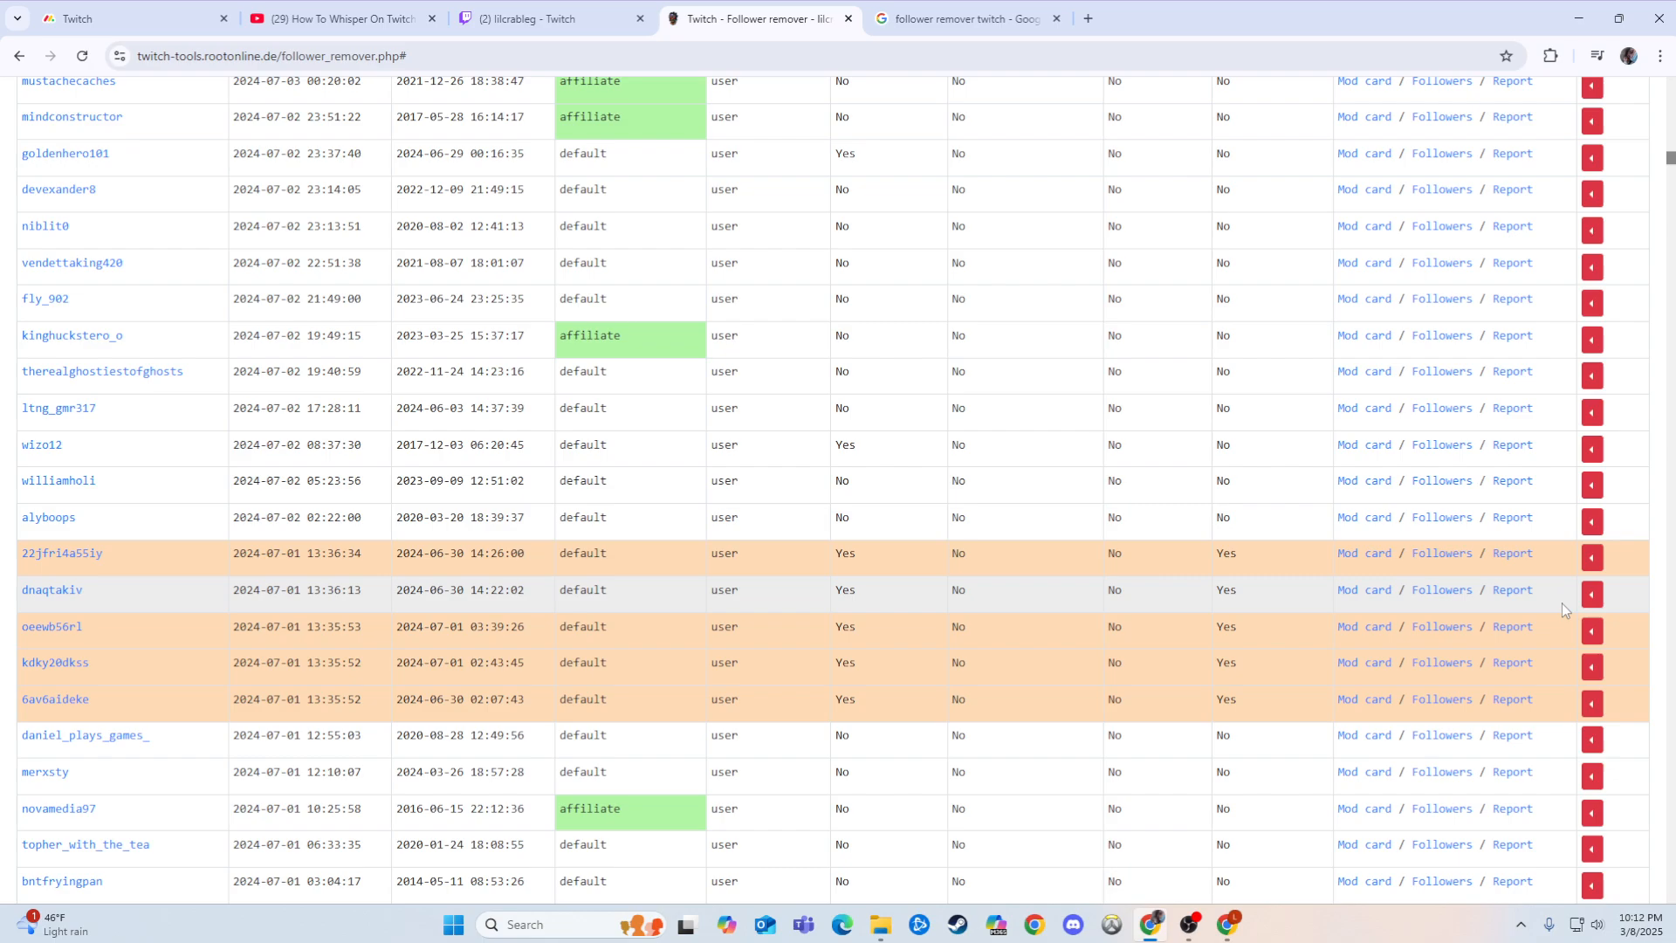
pyautogui.moveTo(1558, 603)
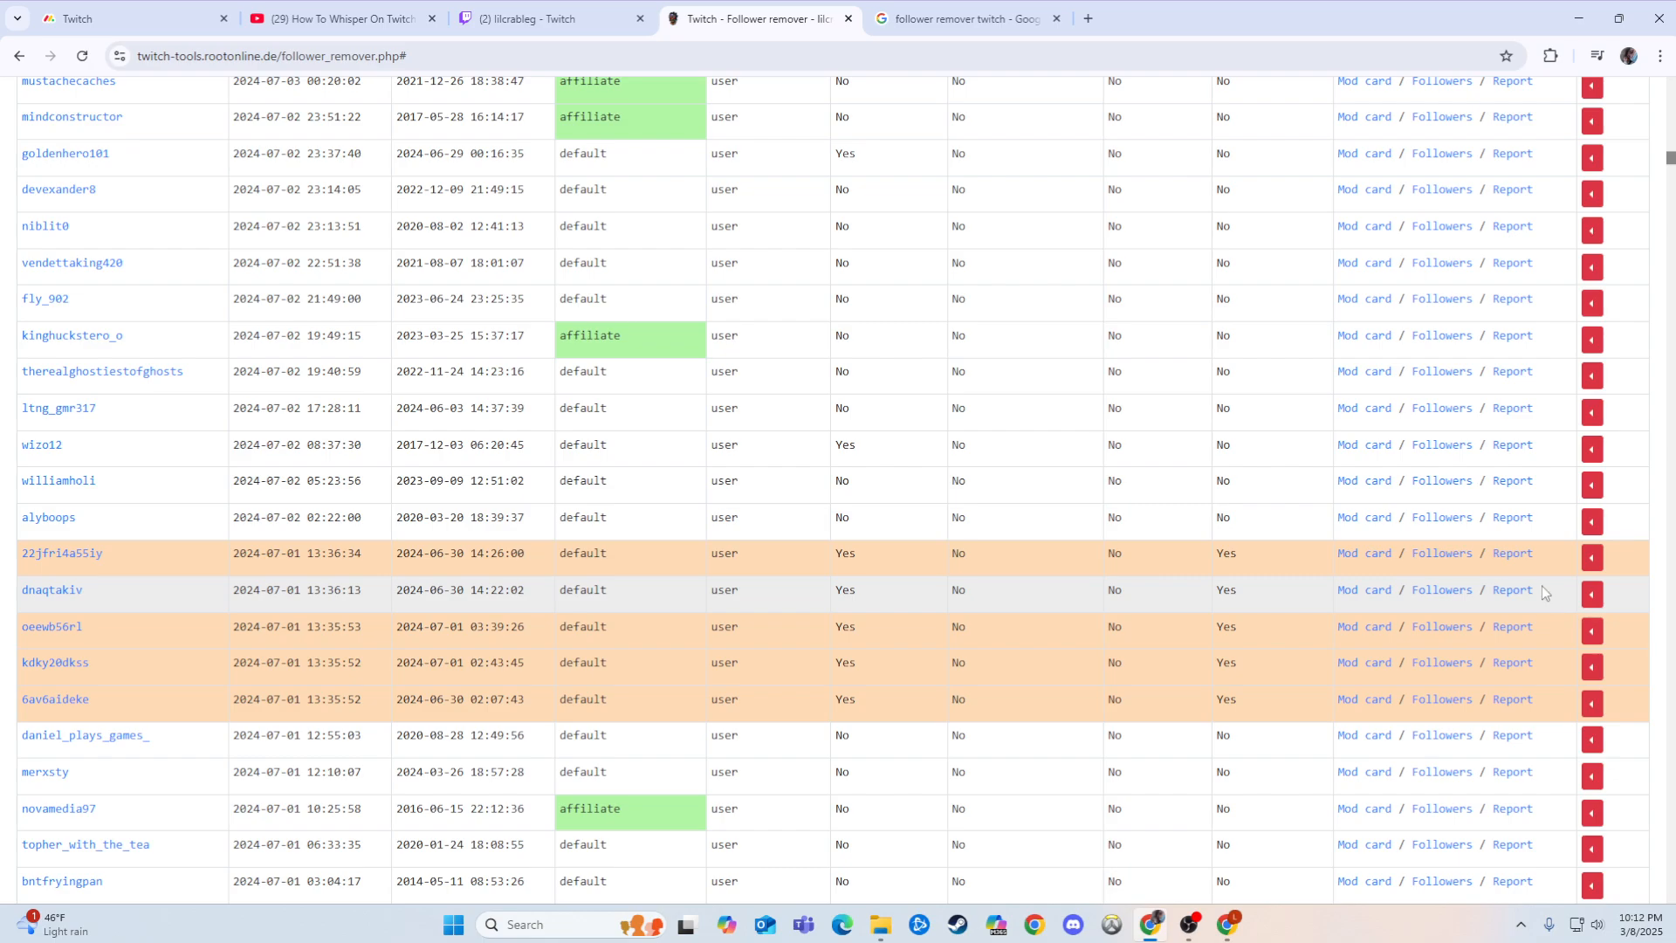